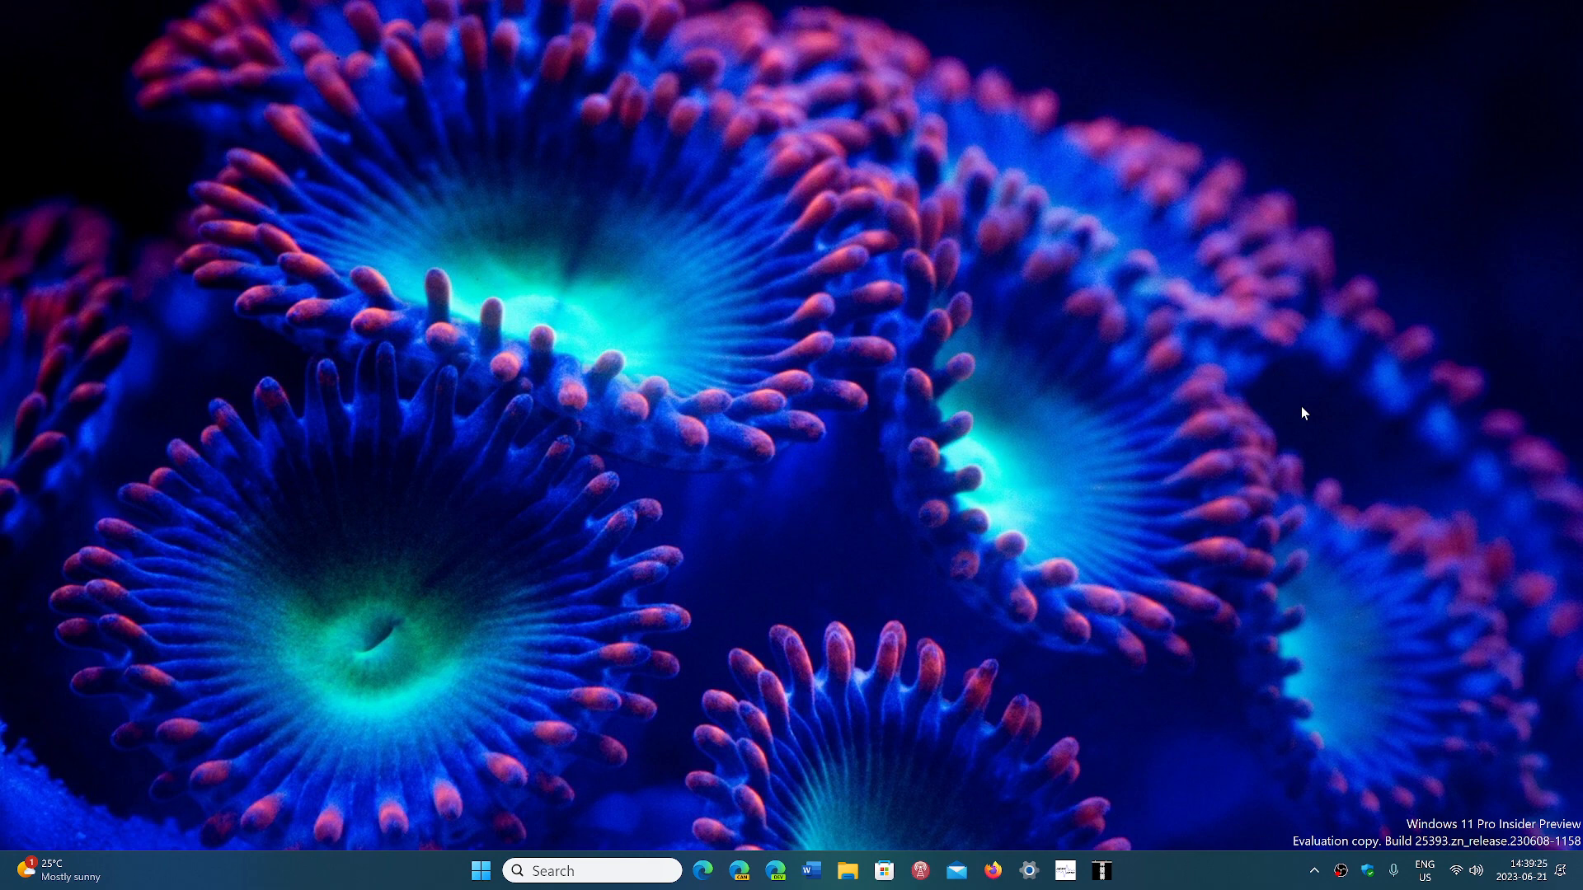
pyautogui.moveTo(1006, 568)
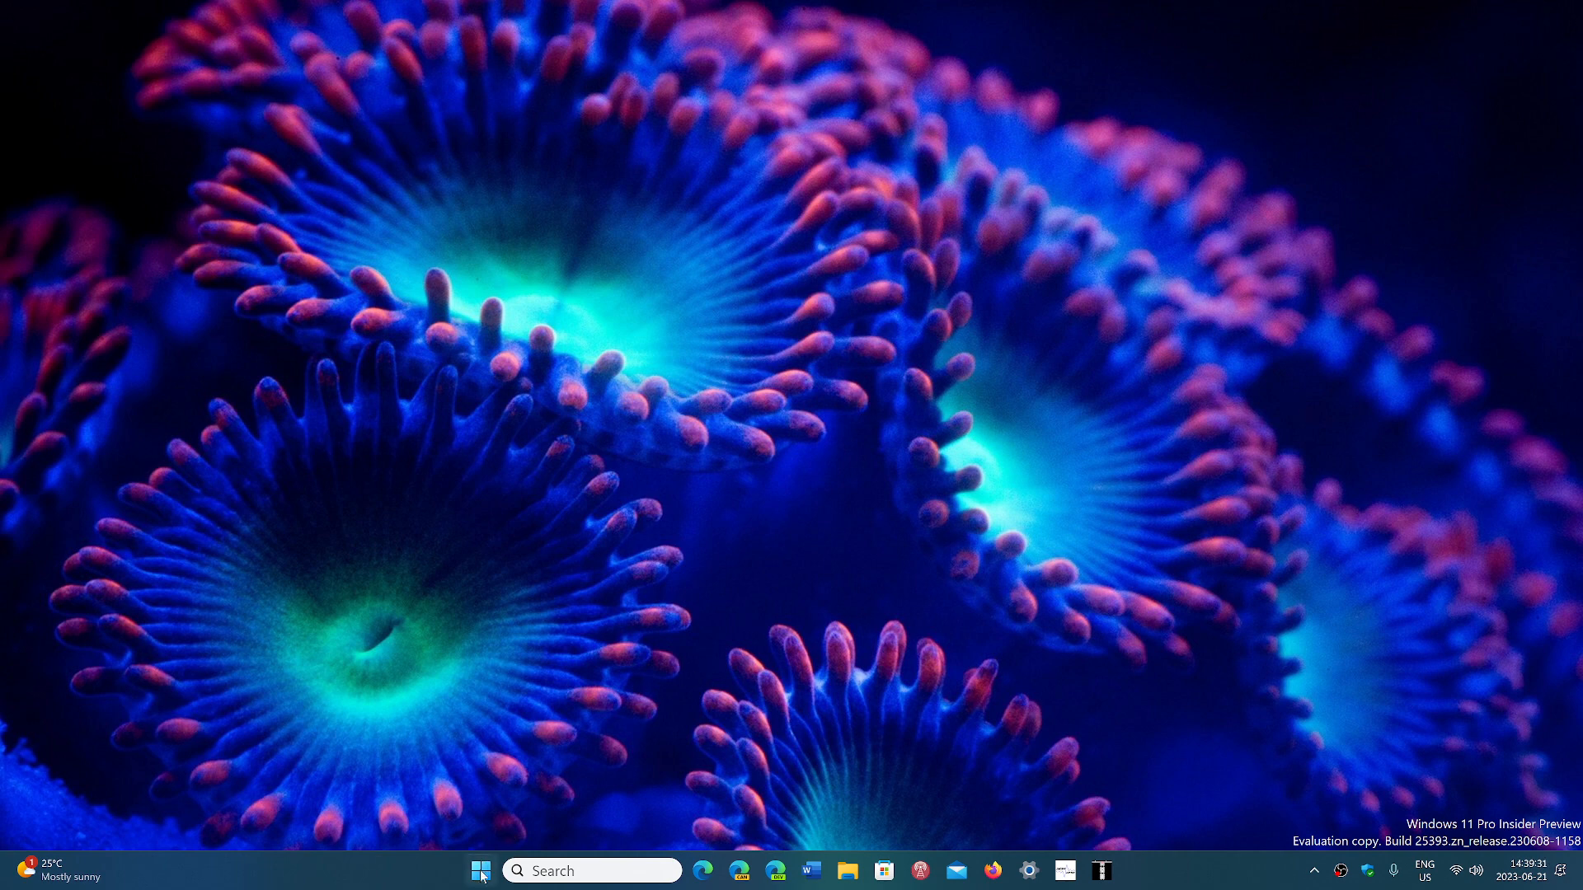
# Right-click Start to show the quick link menu of system tools.
pyautogui.rightClick(481, 871)
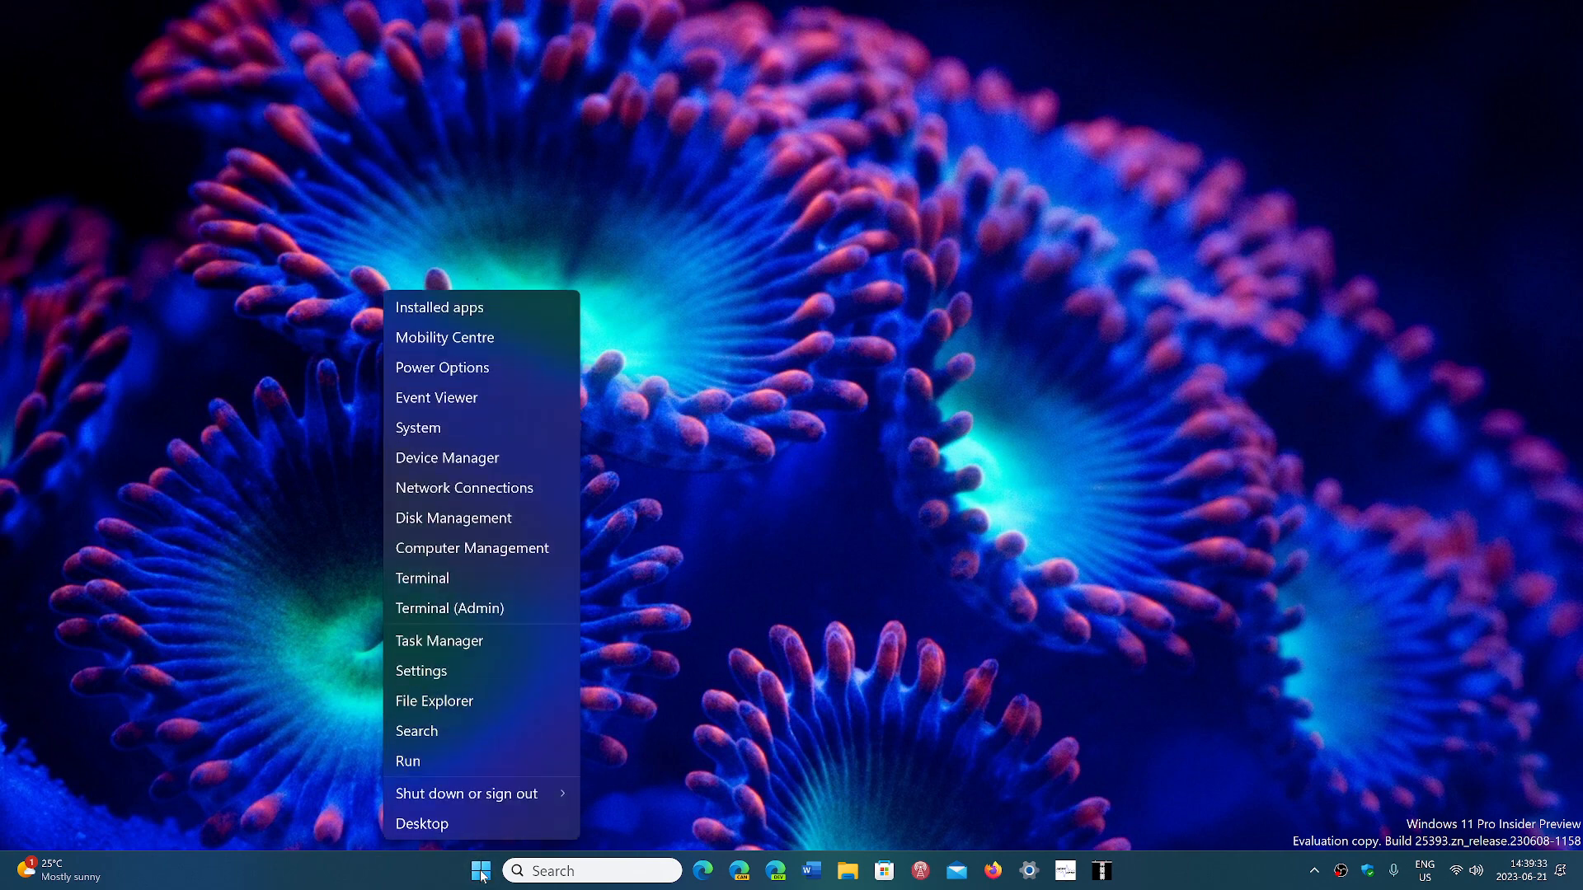
pyautogui.moveTo(523, 599)
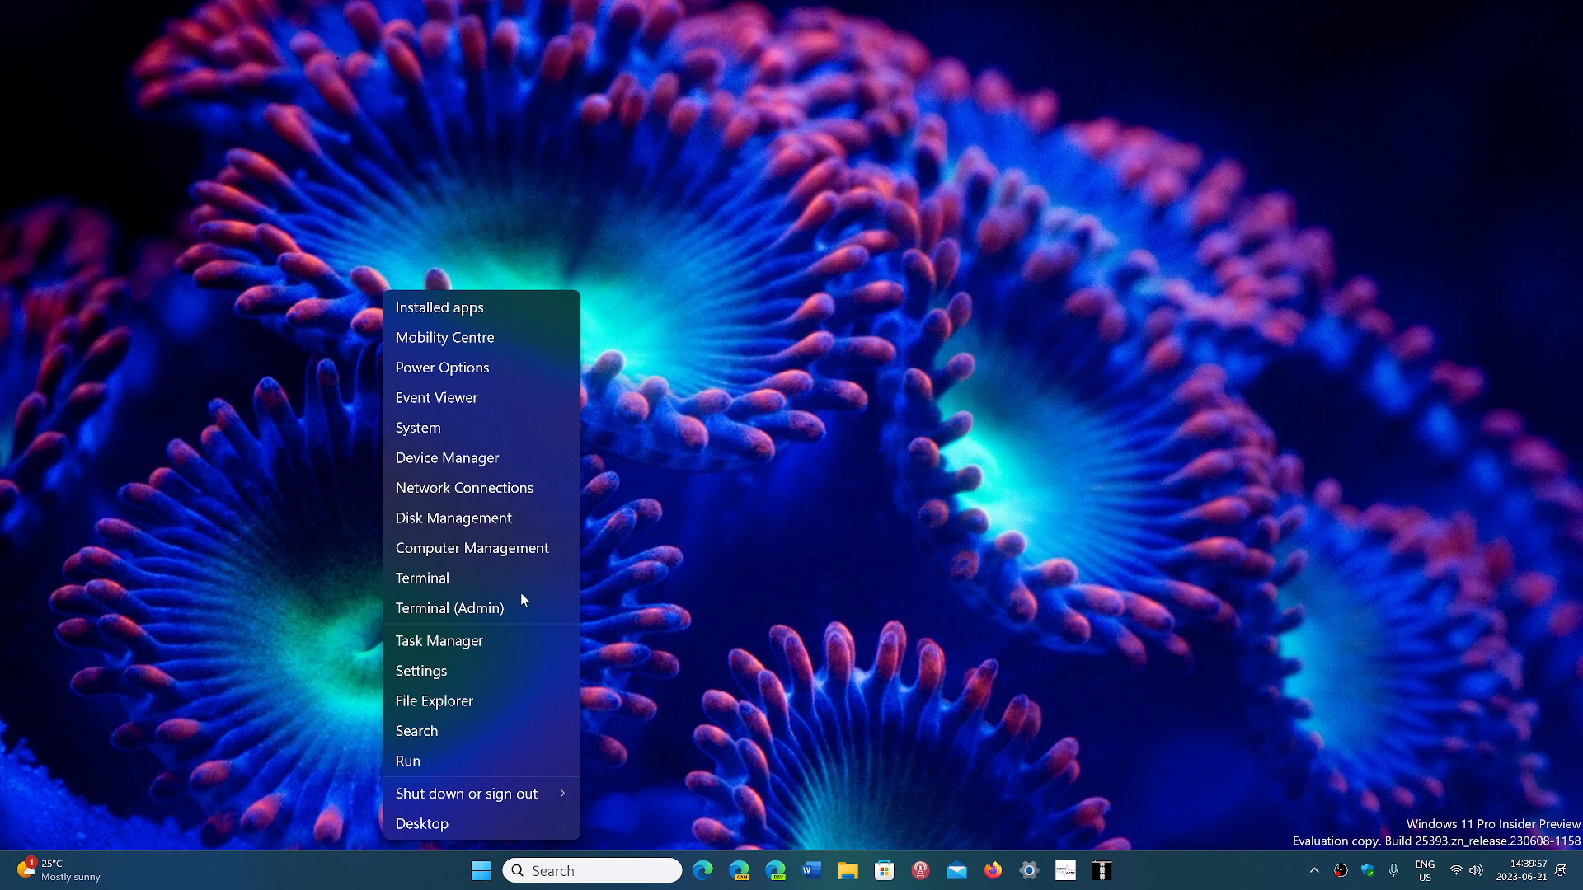
pyautogui.moveTo(439, 640)
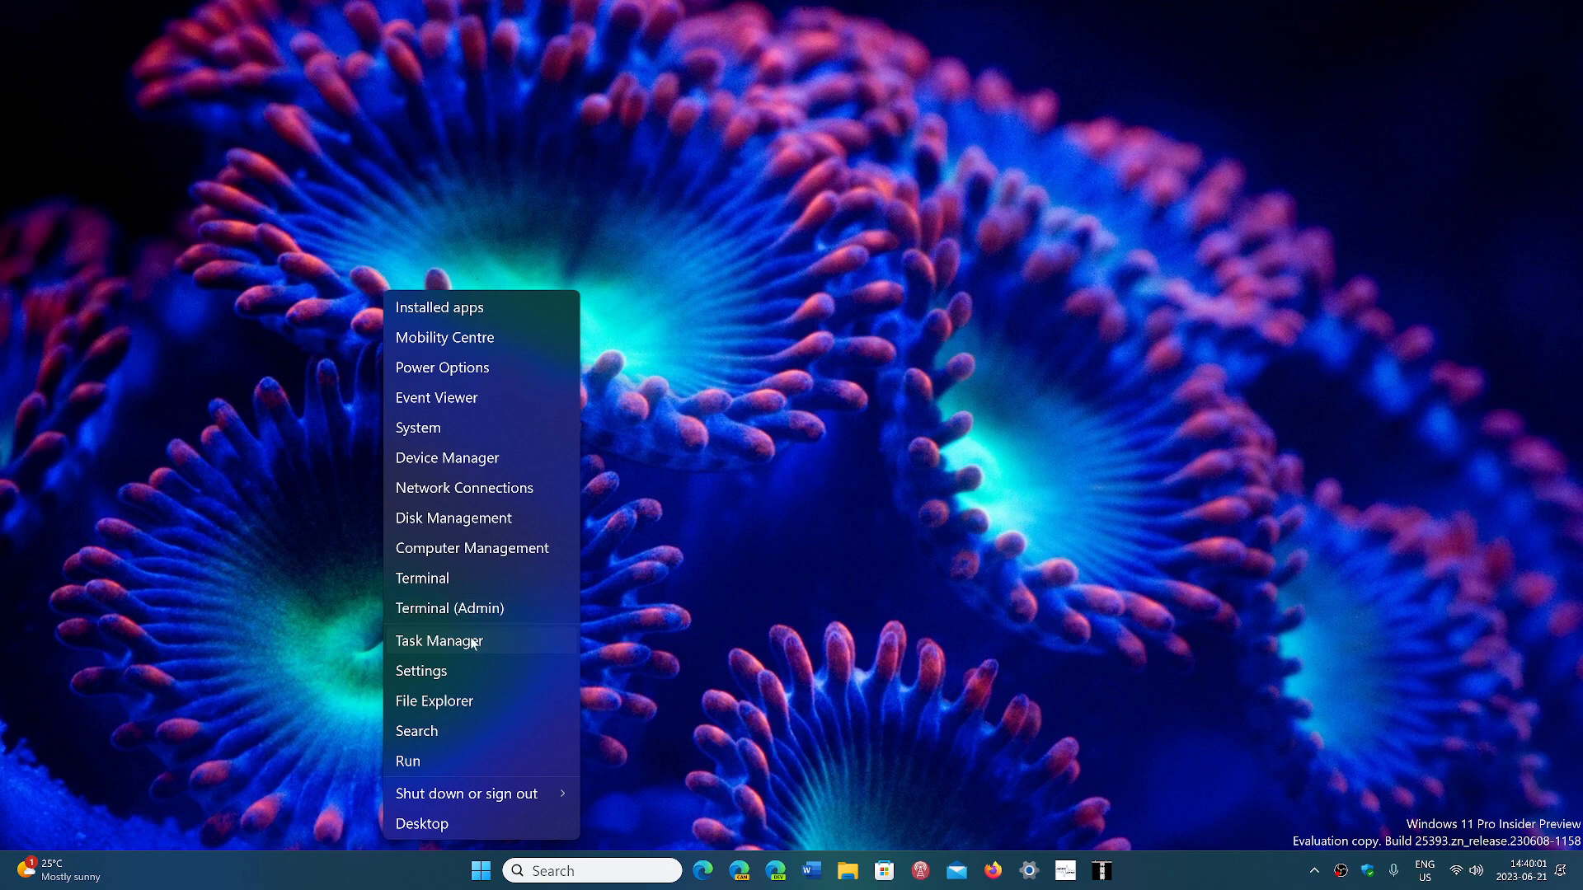
# Launch Task Manager and show the Performance graphs for GPU 0.
pyautogui.click(441, 640)
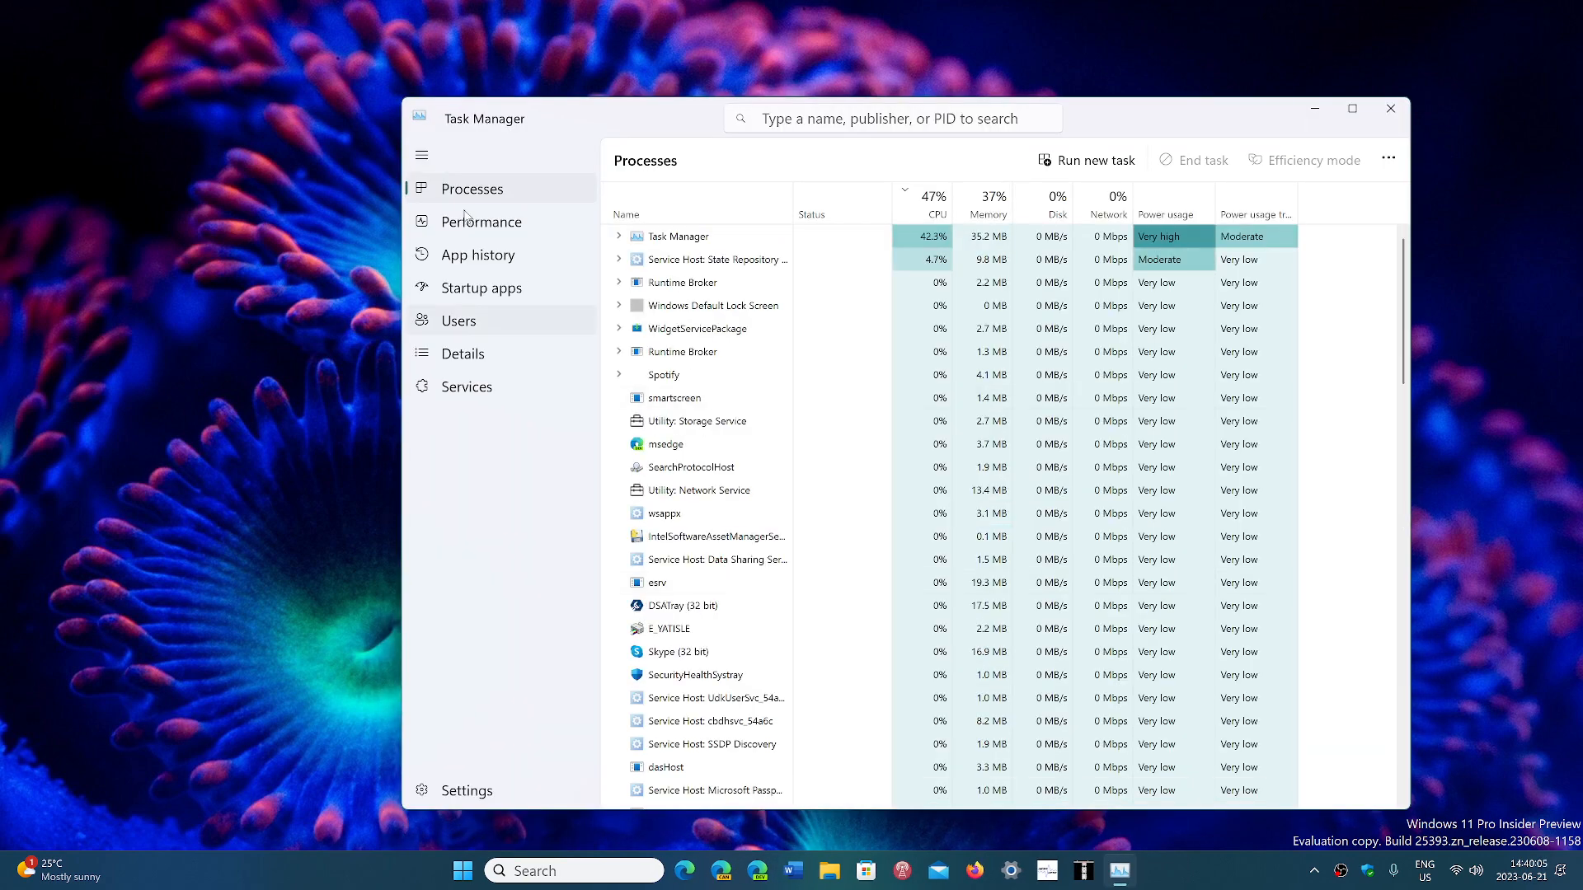
pyautogui.click(482, 221)
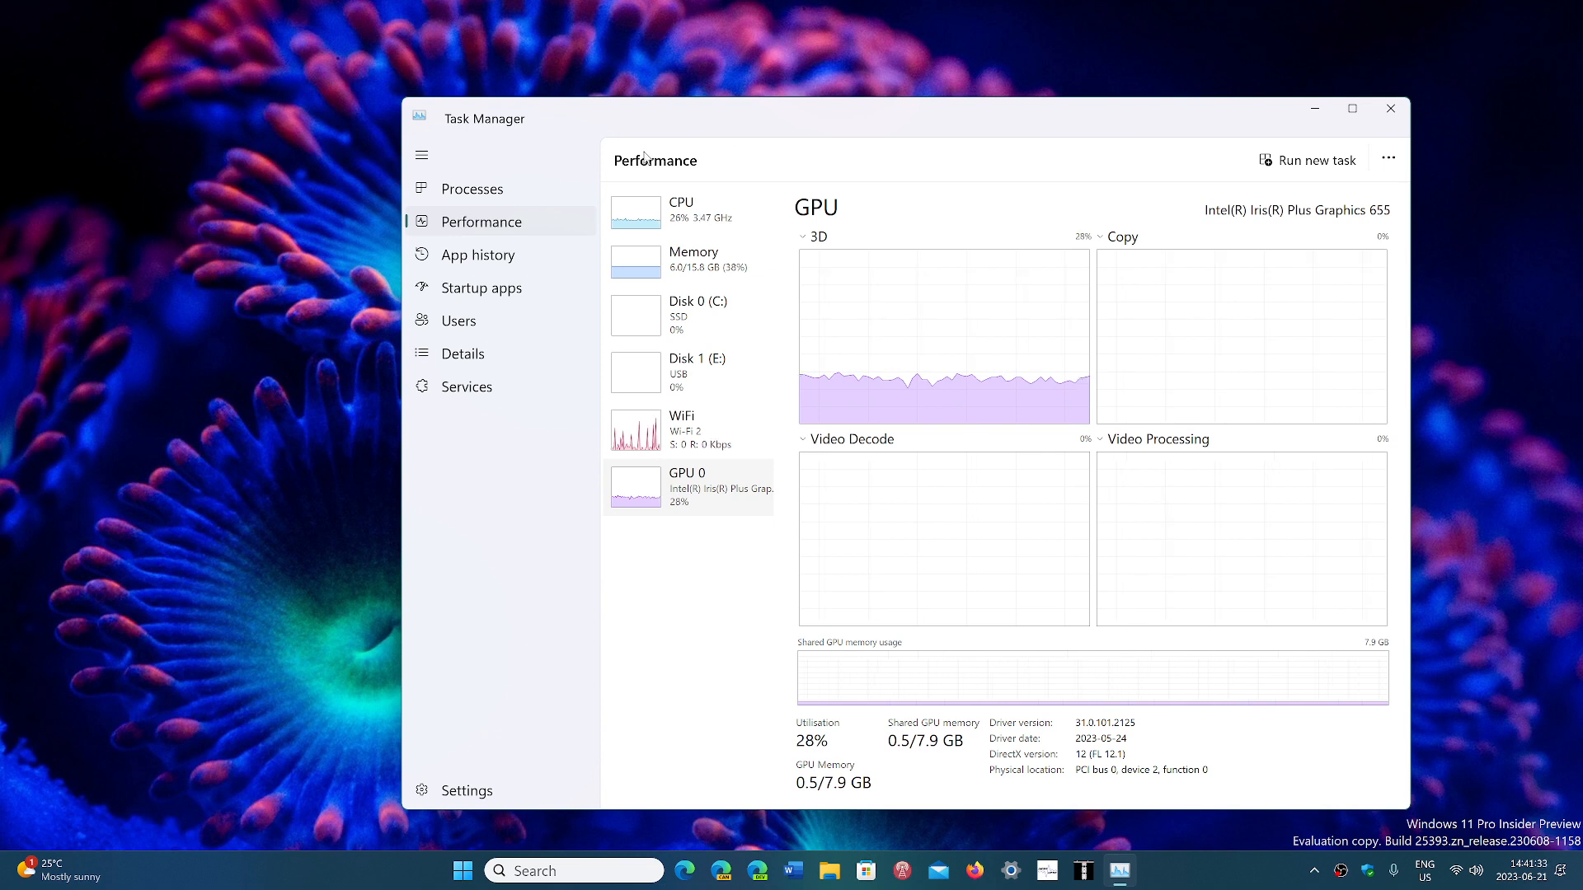
pyautogui.moveTo(273, 553)
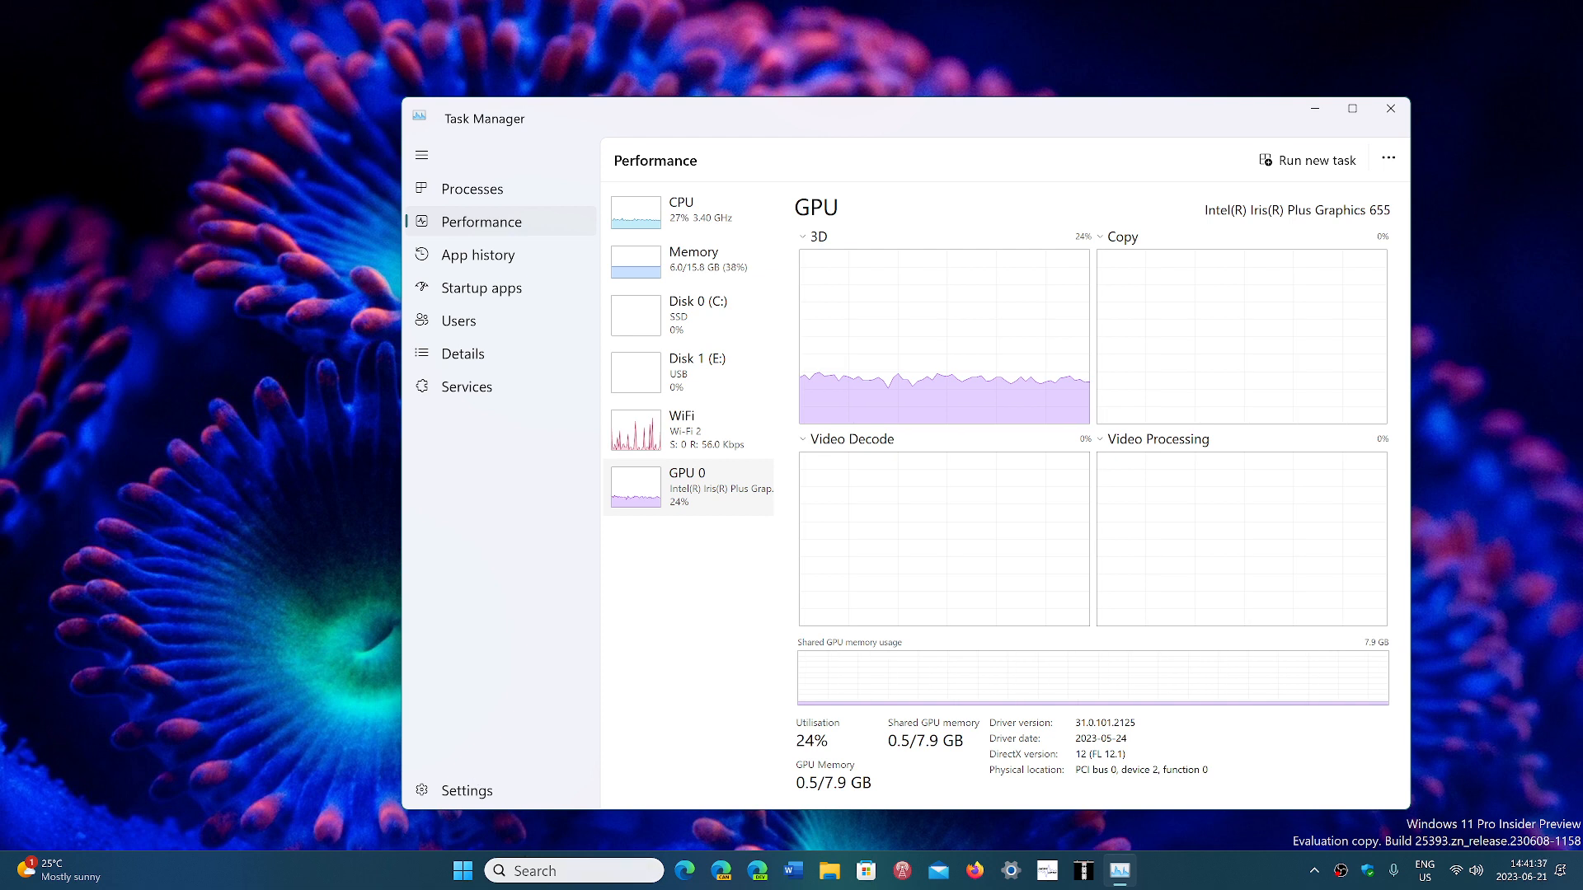
pyautogui.click(462, 871)
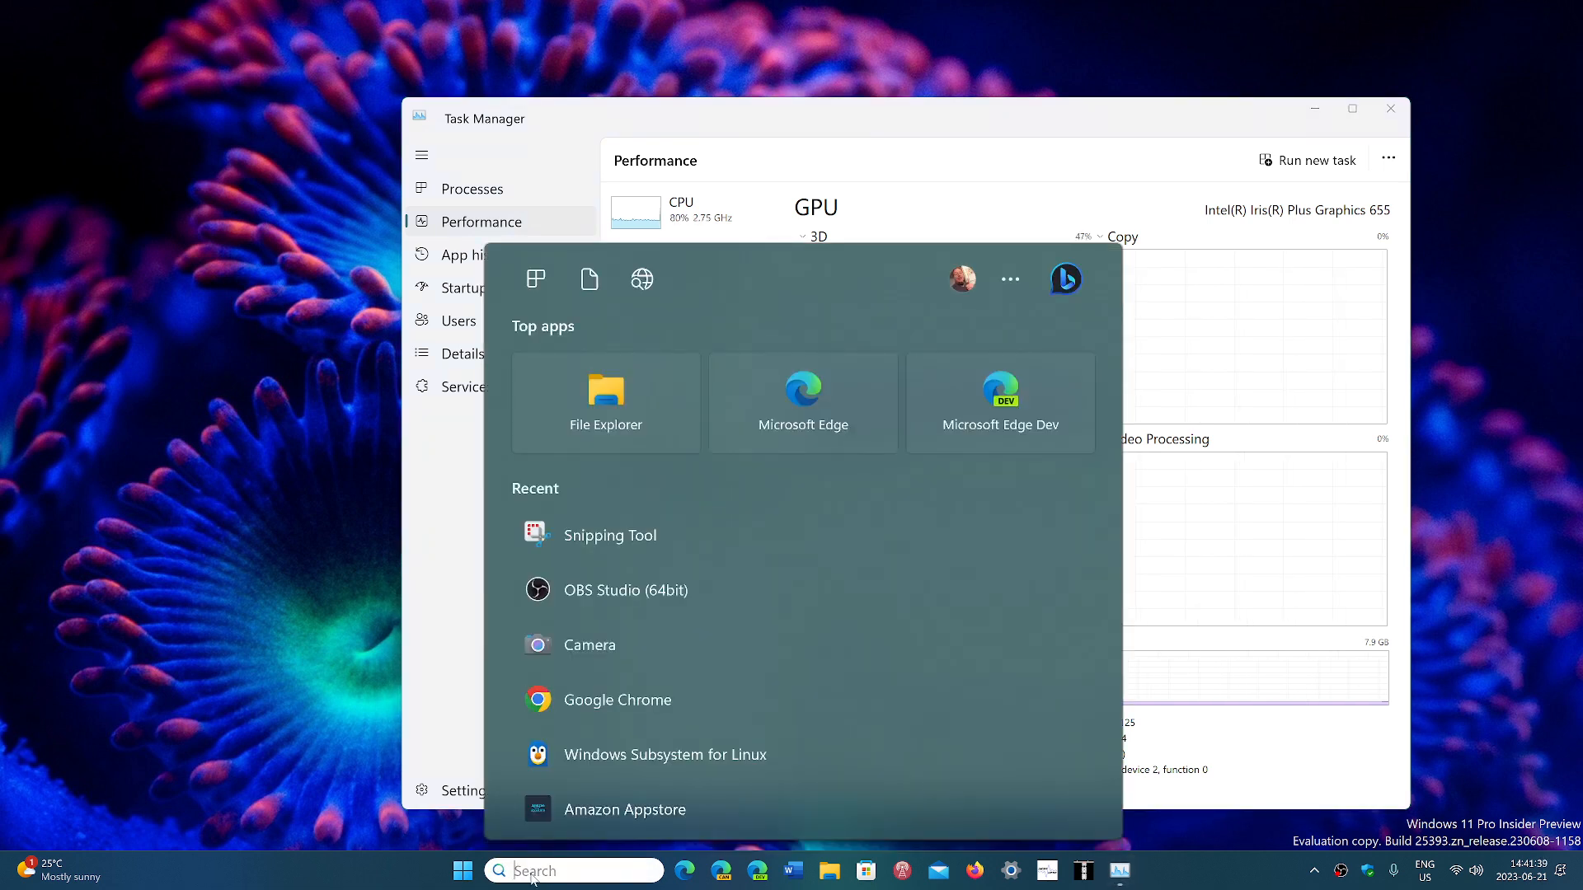
pyautogui.write('winver')
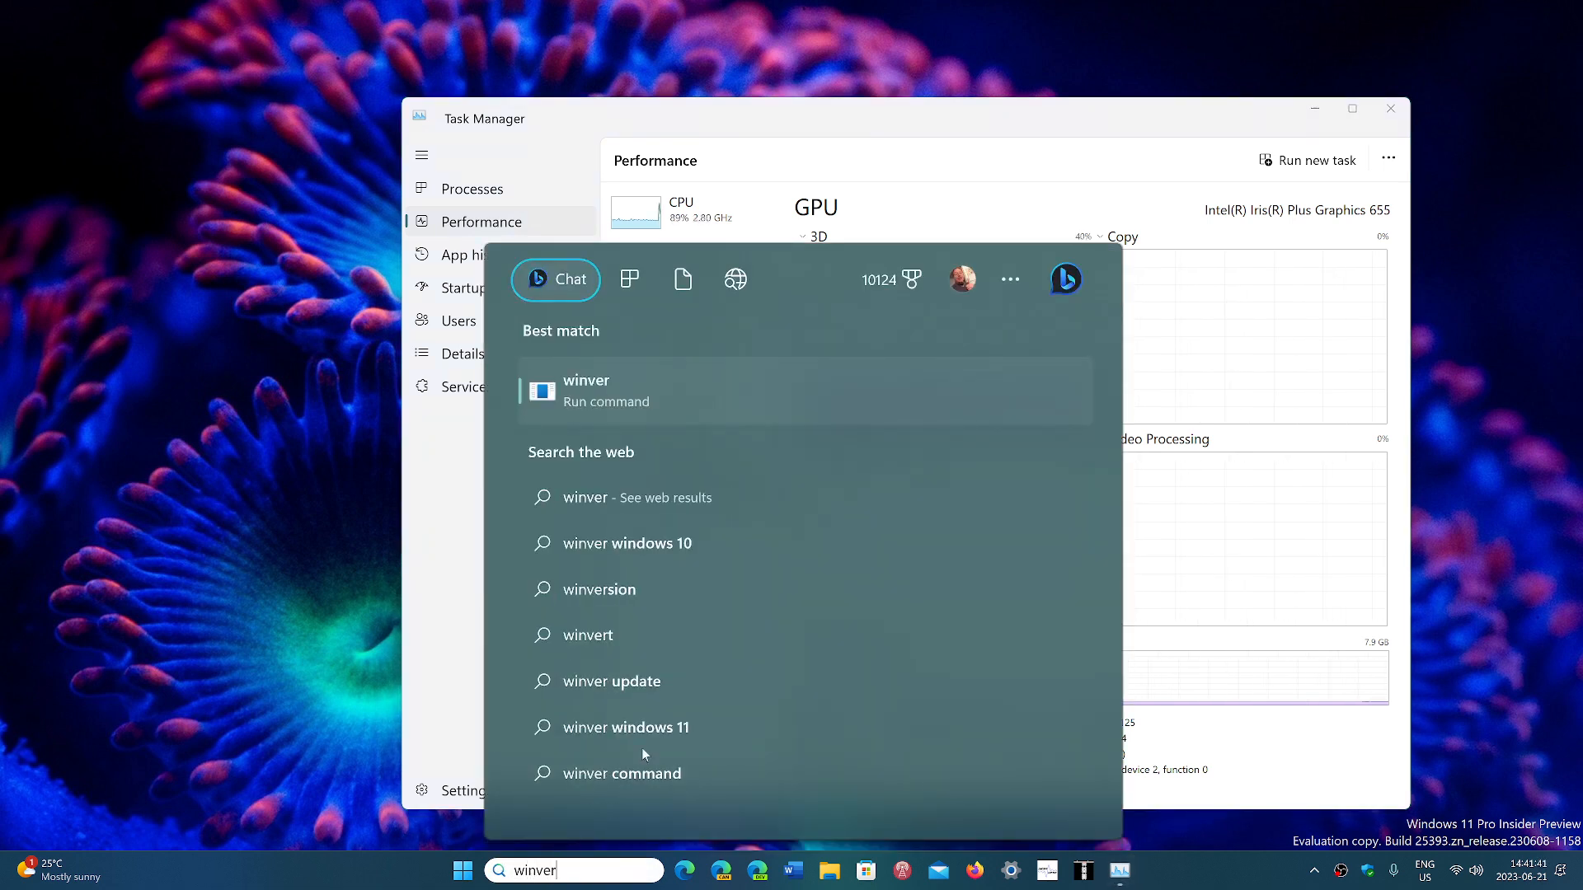
pyautogui.moveTo(745, 408)
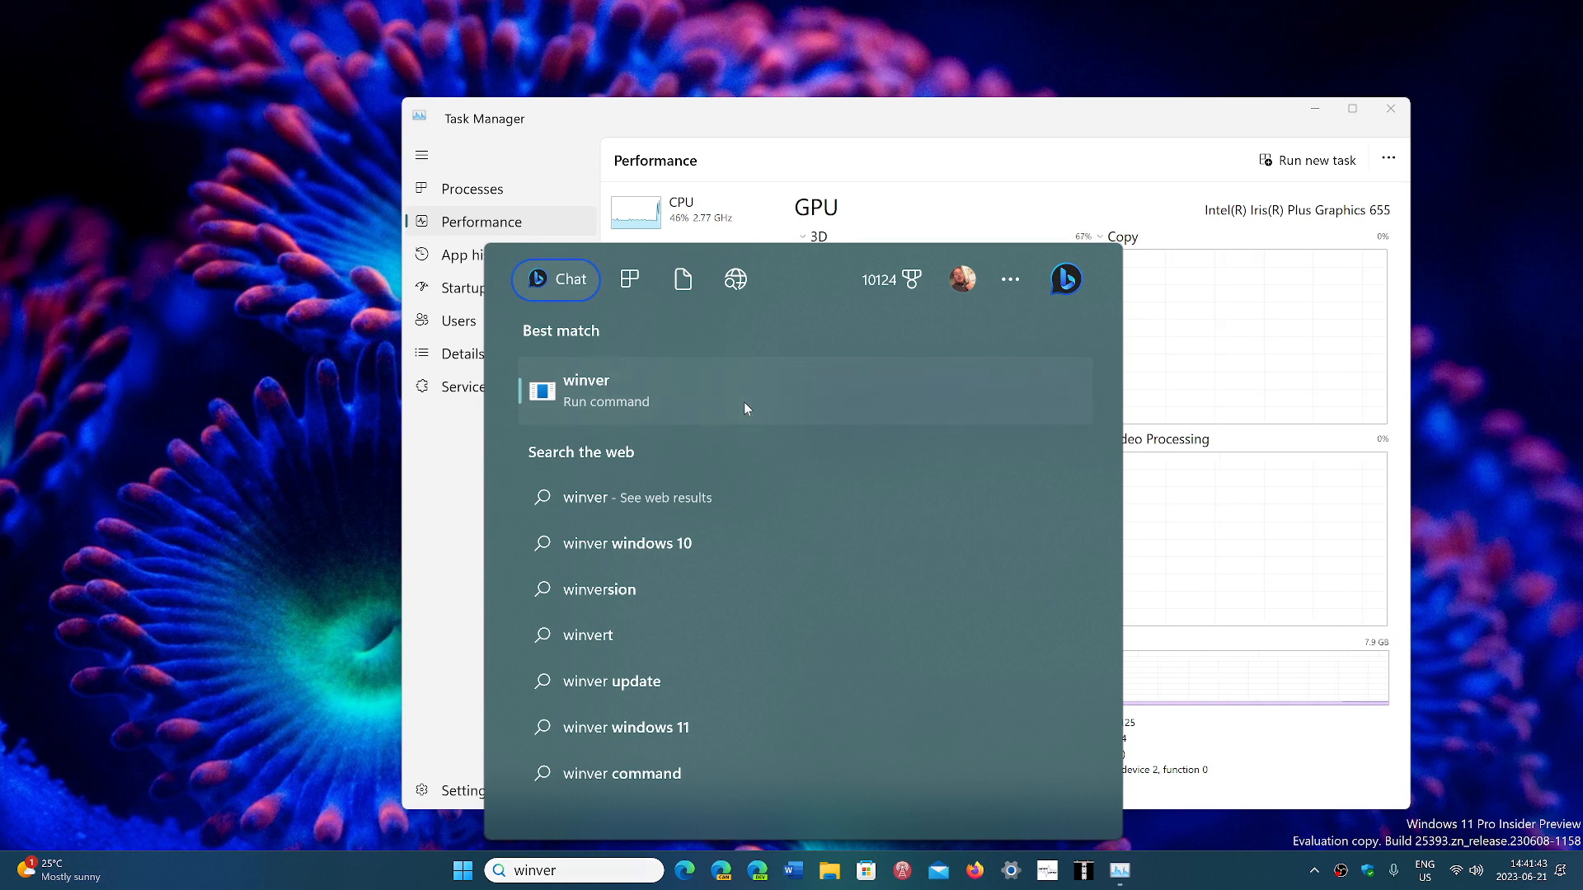
pyautogui.click(586, 391)
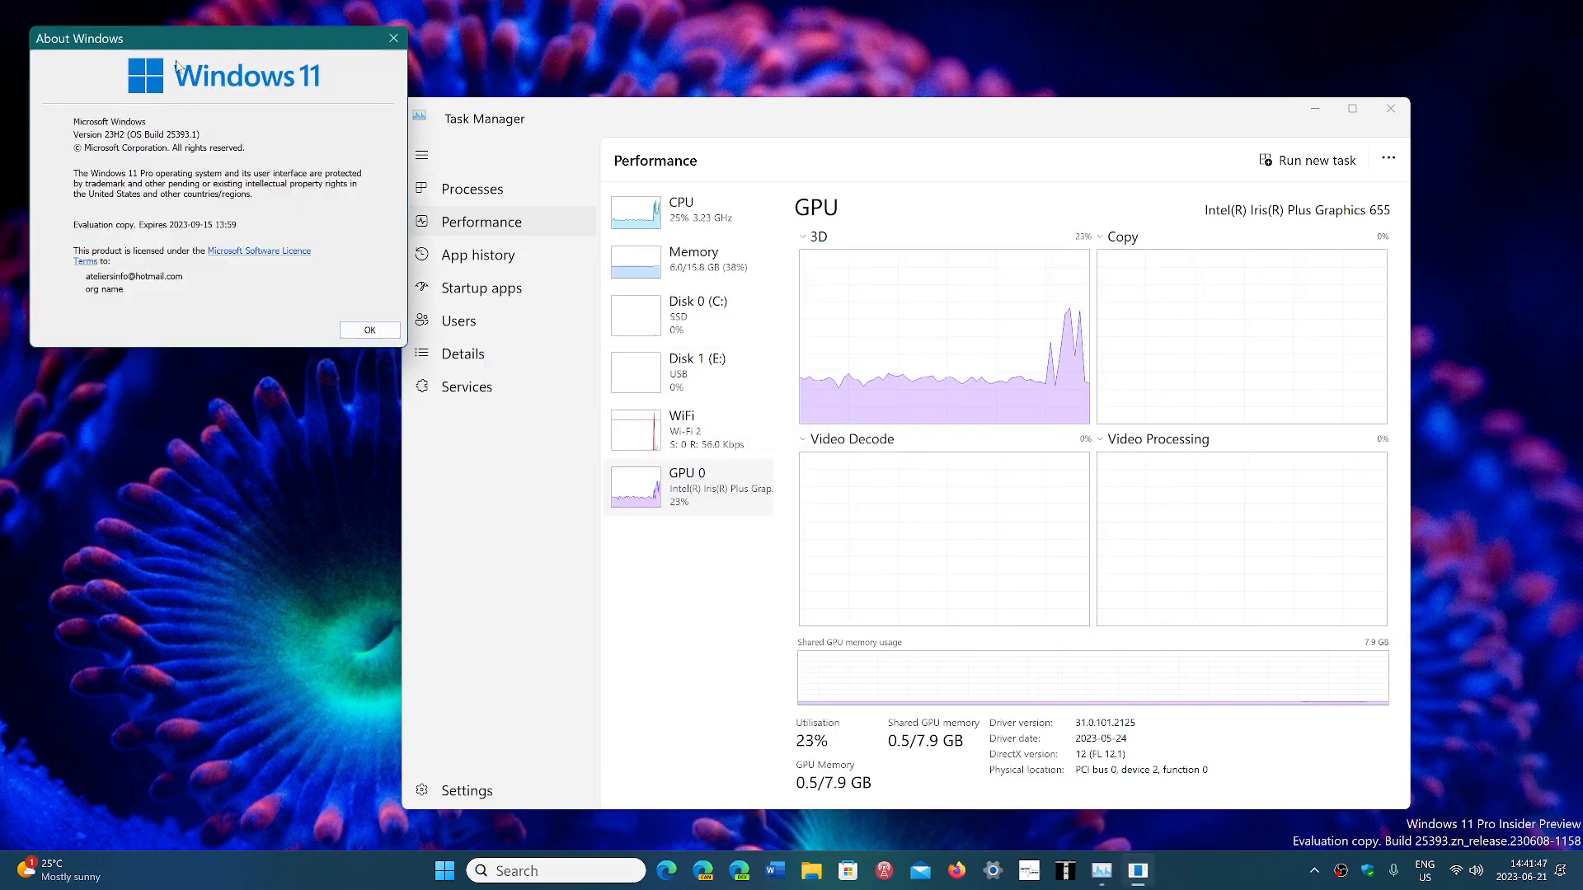
pyautogui.click(368, 329)
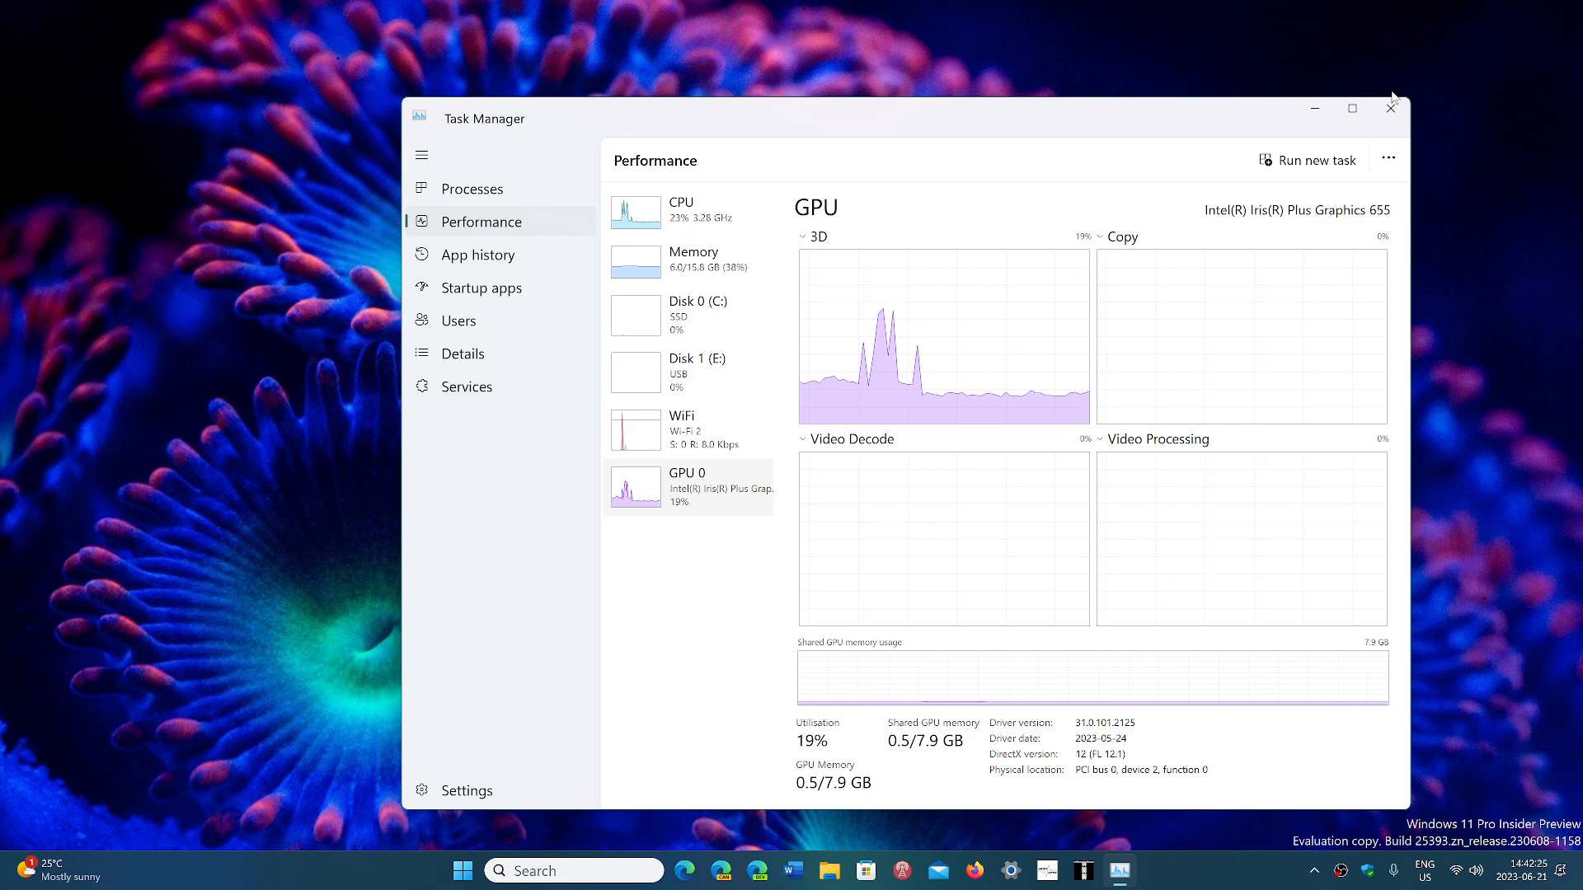
# Close Task Manager and launch the pinned Settings app from Start.
pyautogui.click(1390, 108)
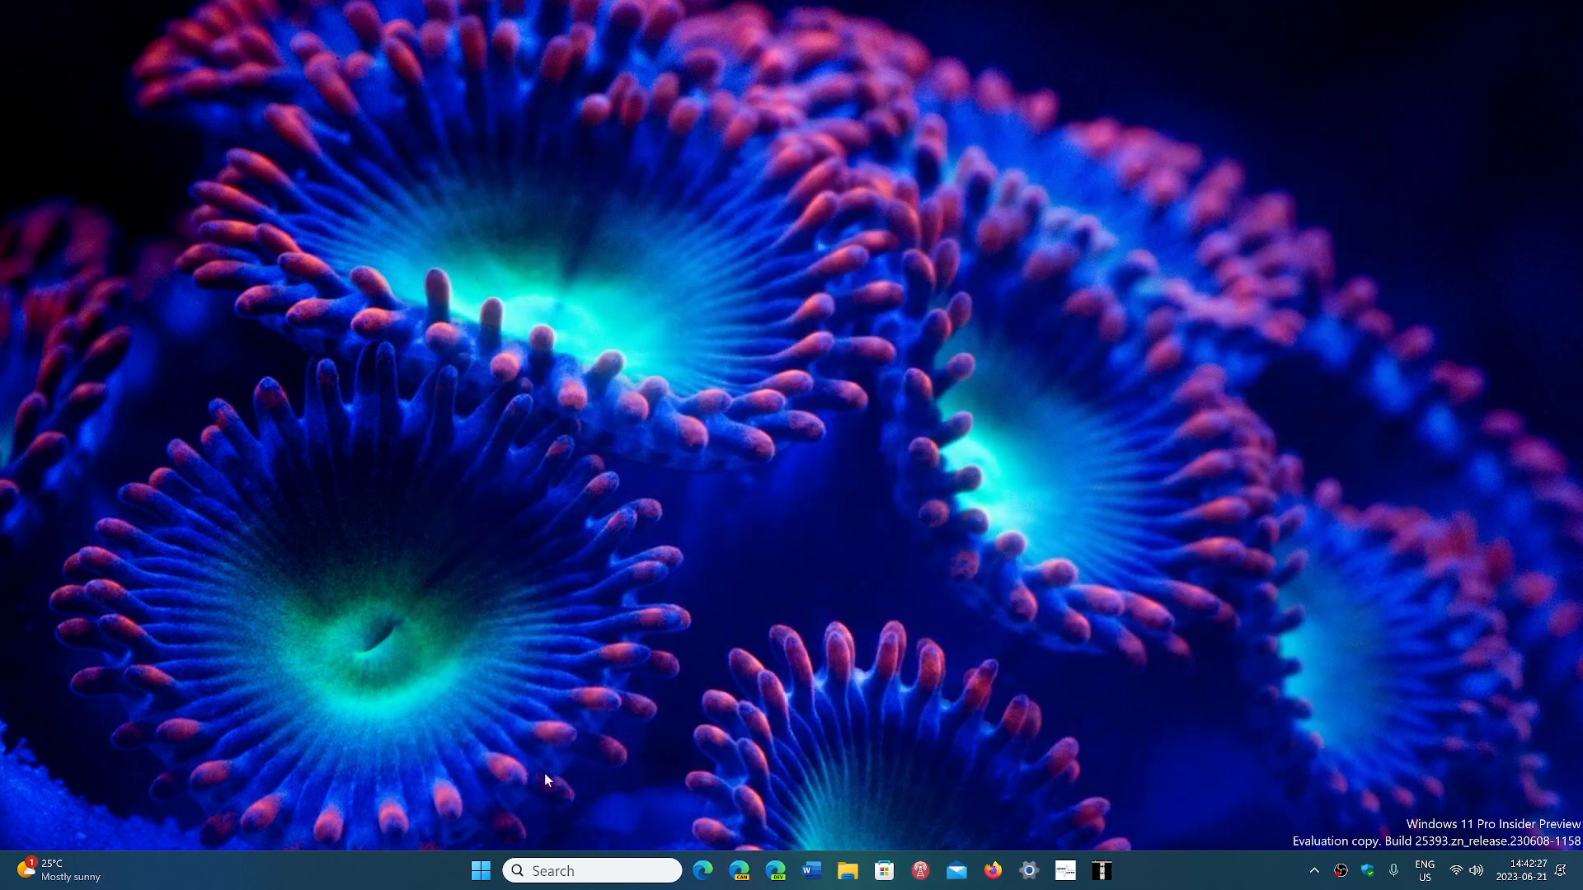
pyautogui.click(481, 871)
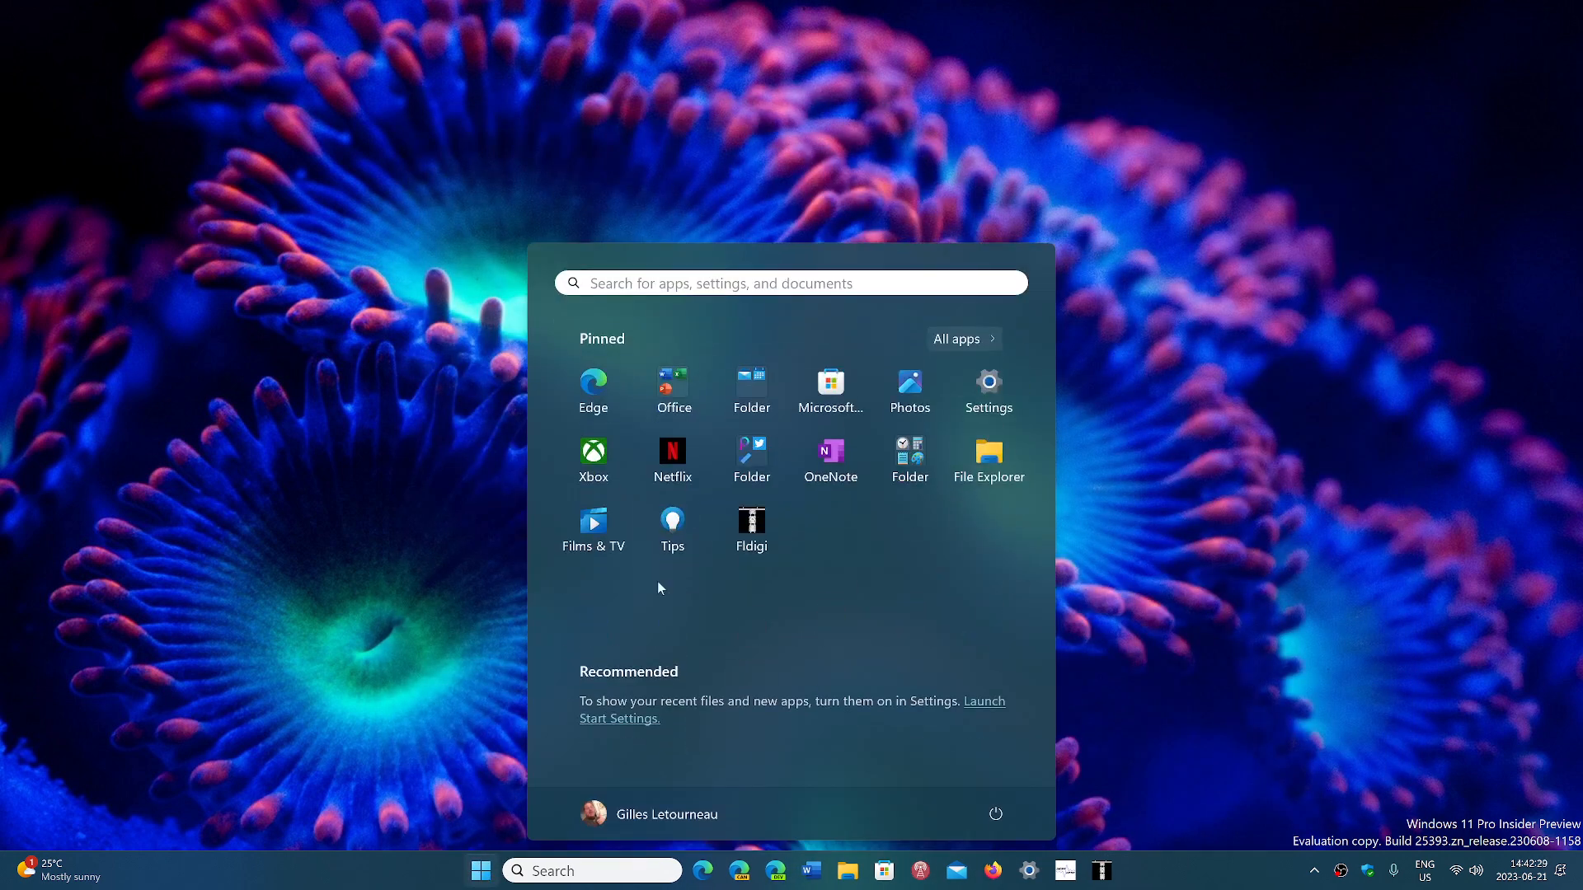
pyautogui.click(986, 385)
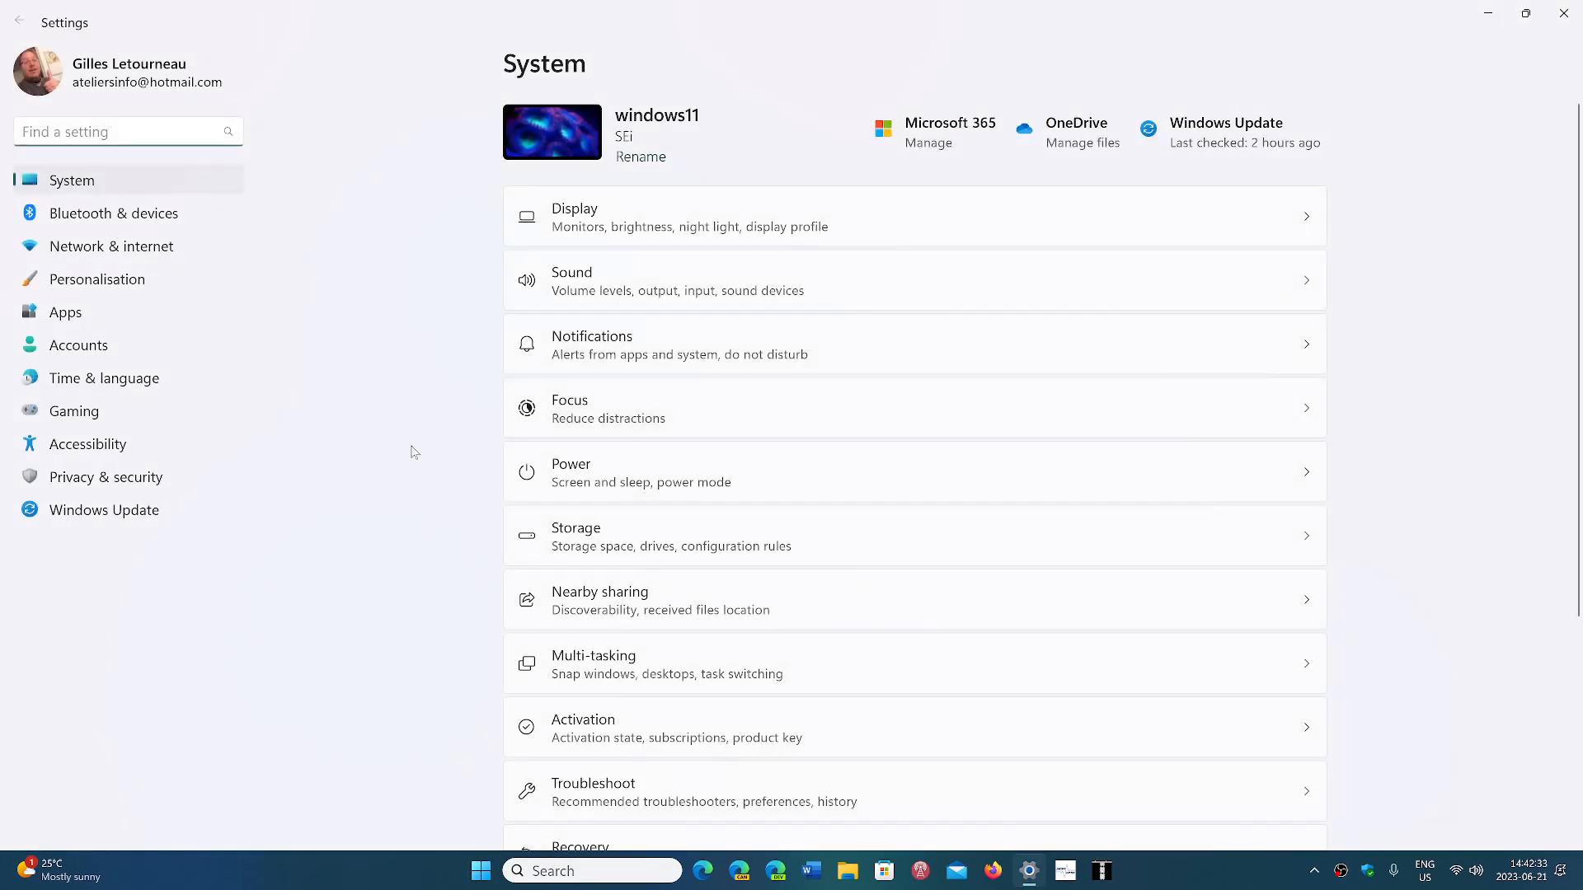
# Go to Windows Update, which reports the PC is up to date.
pyautogui.click(103, 510)
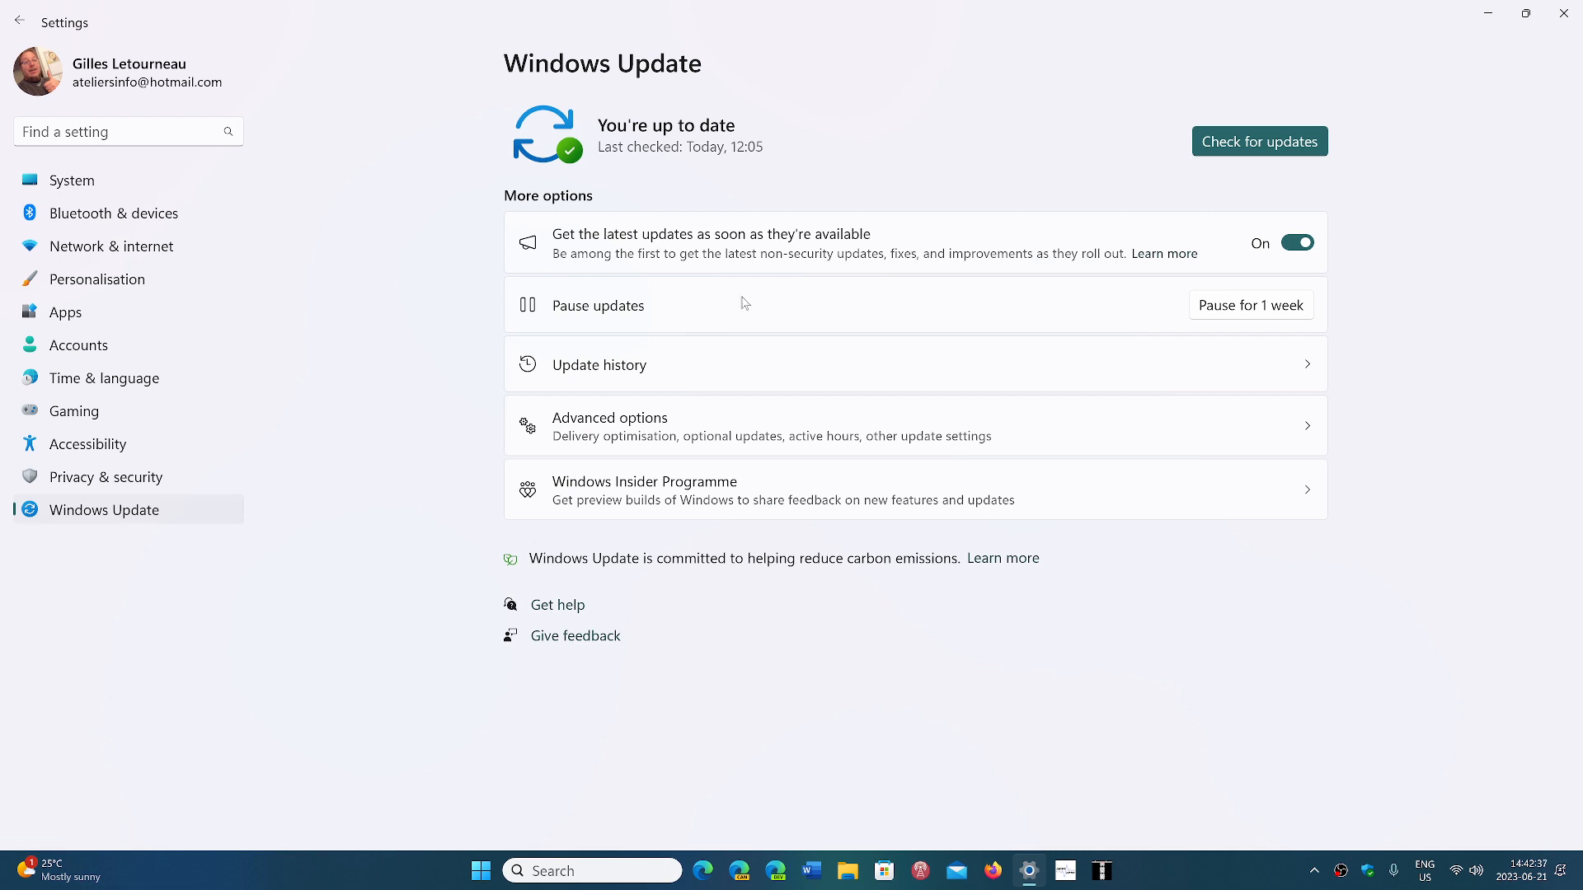
pyautogui.moveTo(1278, 707)
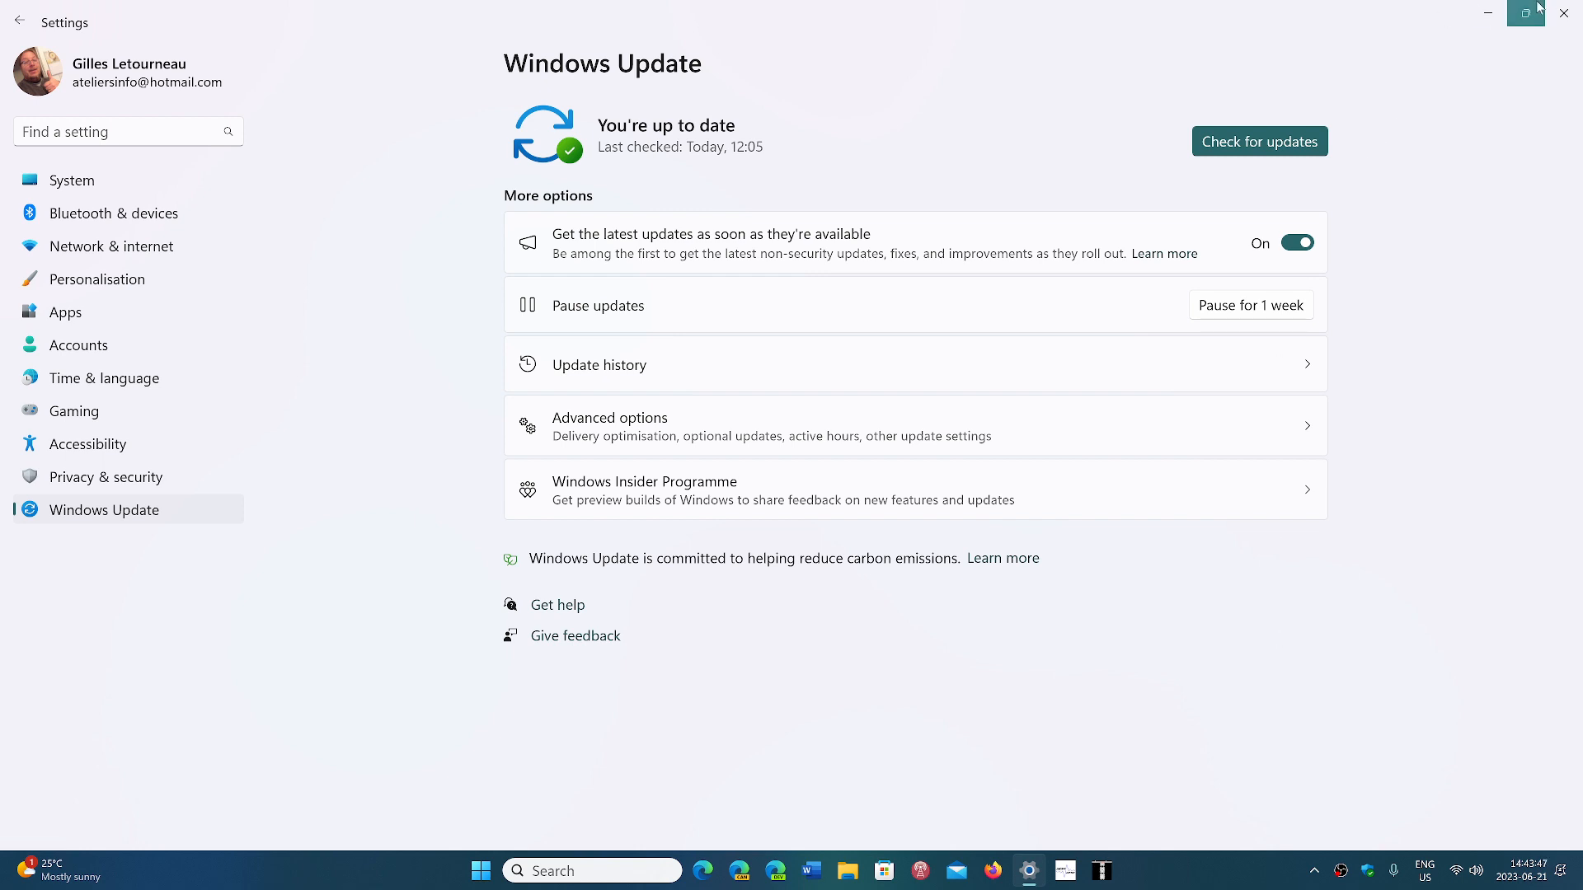
# Close the Settings window to reveal the coral wallpaper desktop.
pyautogui.click(1563, 13)
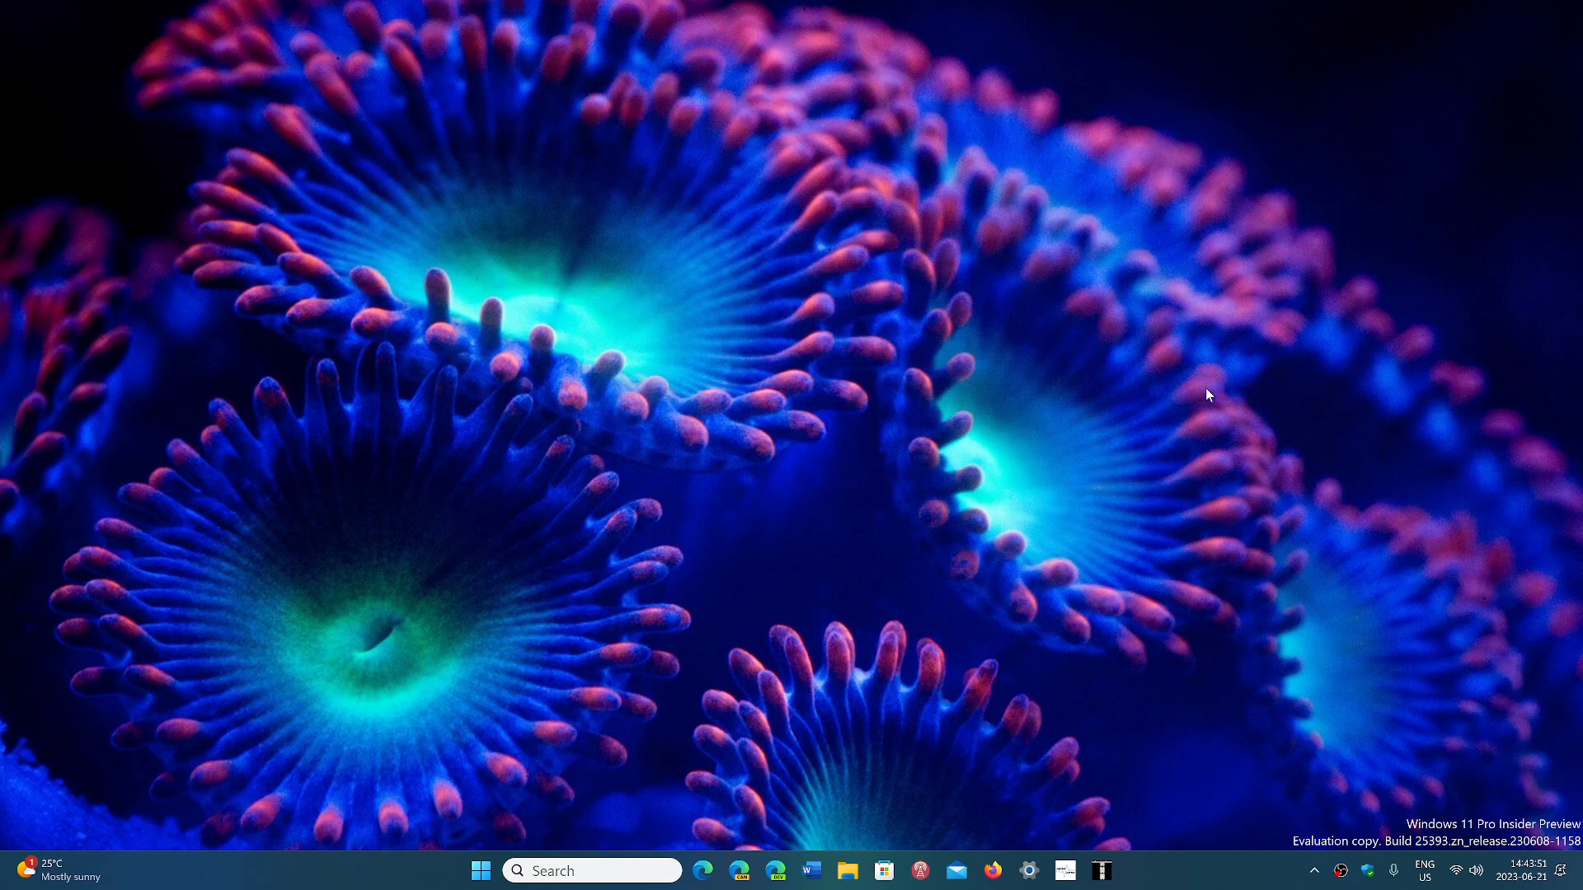
pyautogui.moveTo(1091, 378)
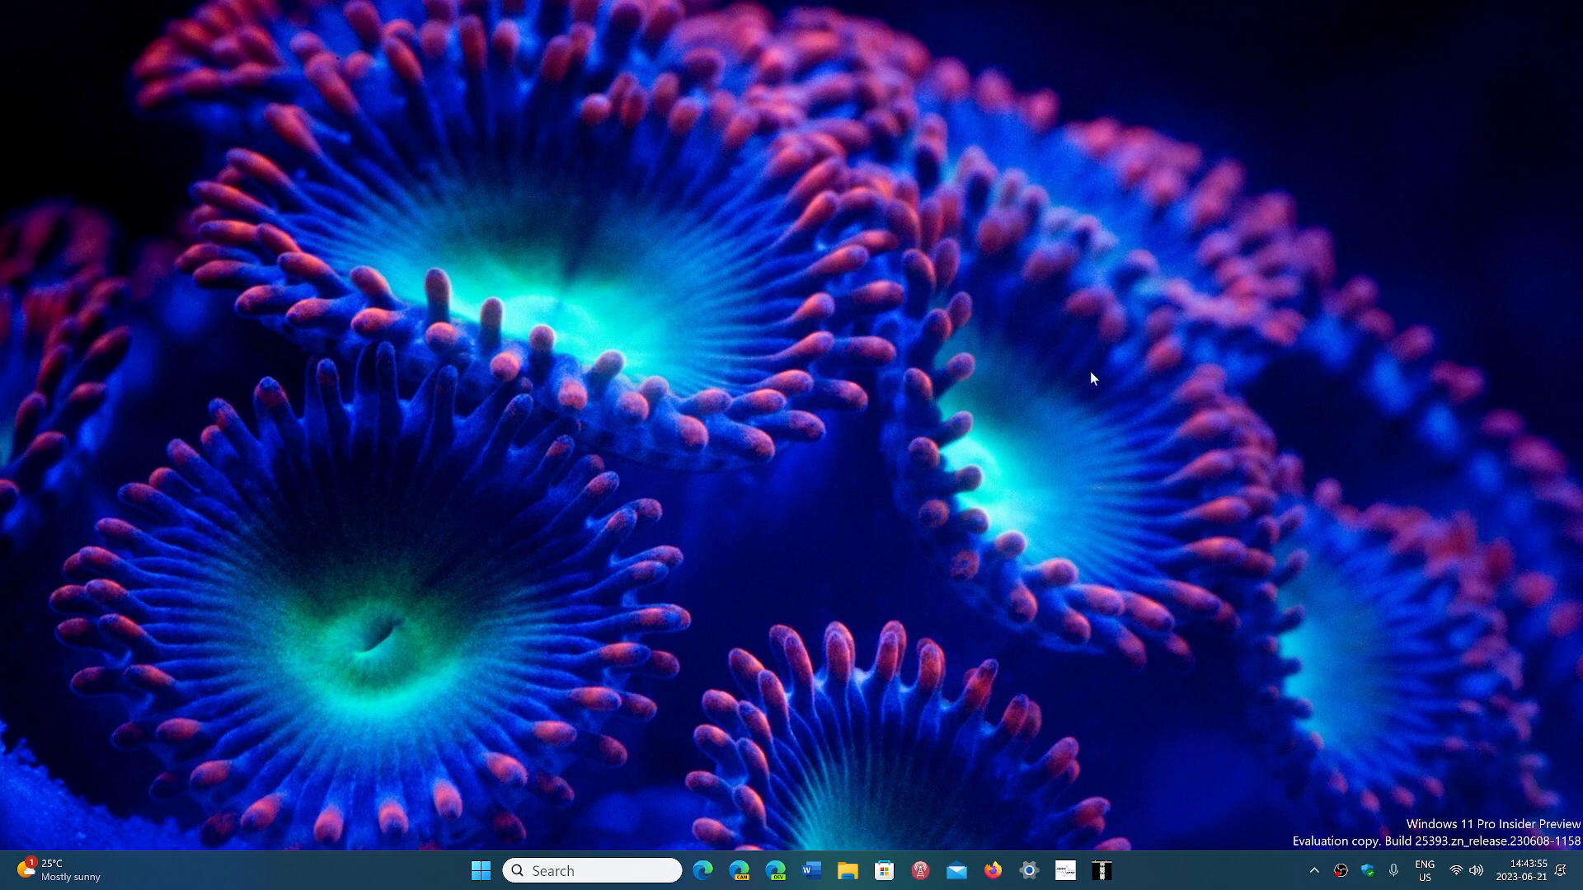
pyautogui.moveTo(1222, 867)
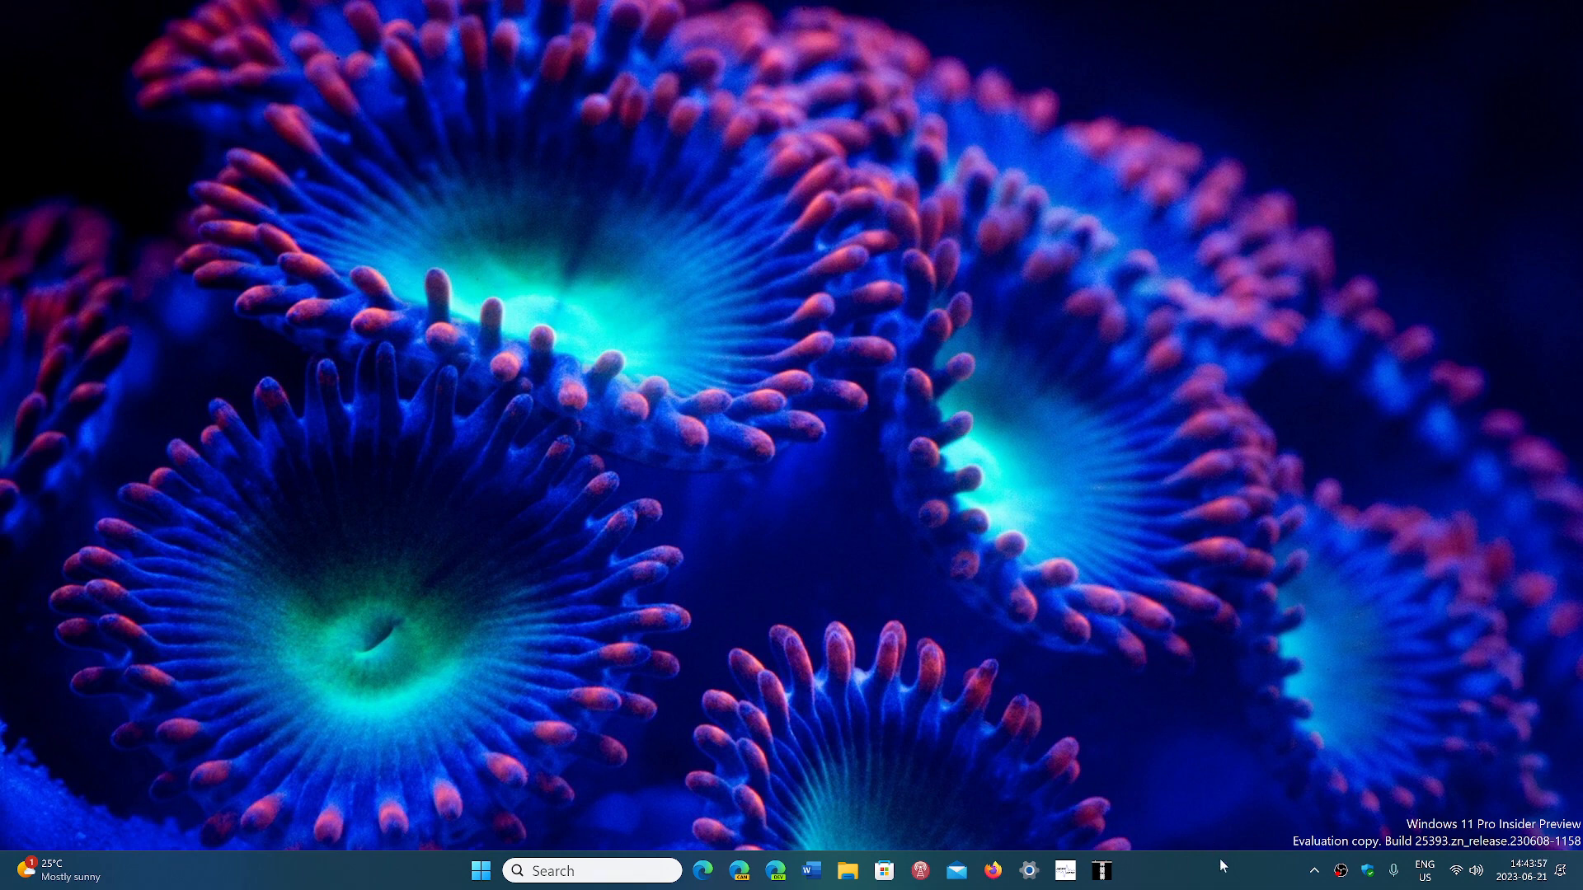